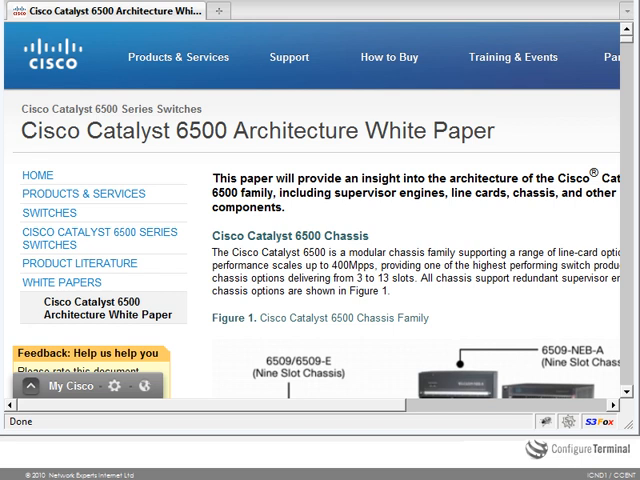
{"action": "mouse_move", "coordinate": [218, 152]}
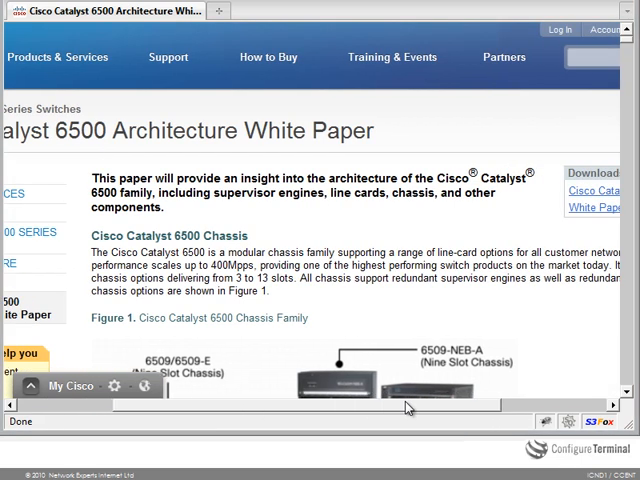
{"action": "scroll", "scroll_direction": "down", "scroll_amount": 3}
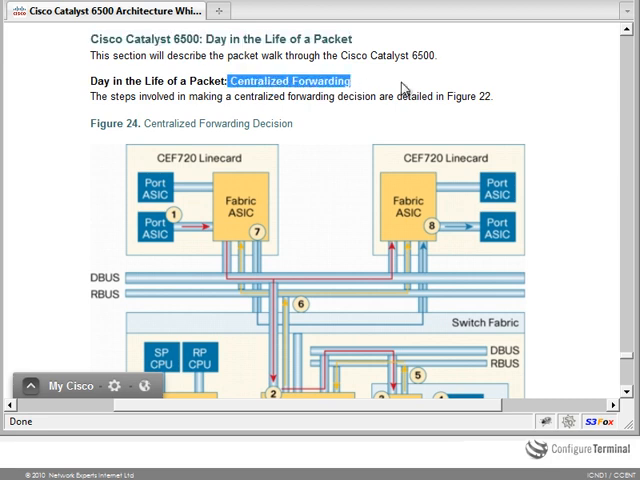
{"action": "scroll", "scroll_direction": "down", "scroll_amount": 3}
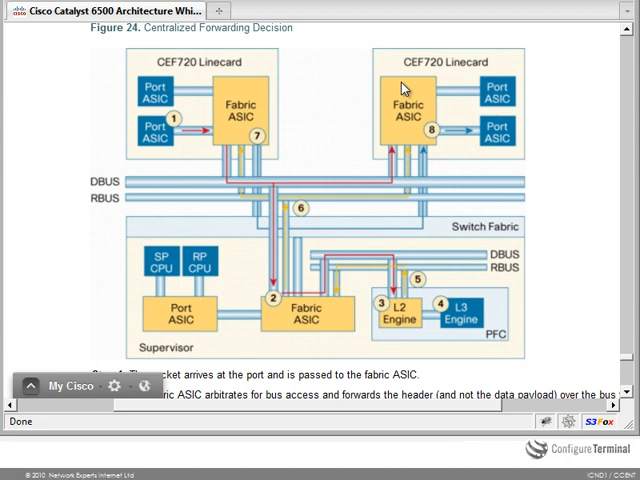
{"action": "mouse_move", "coordinate": [156, 132]}
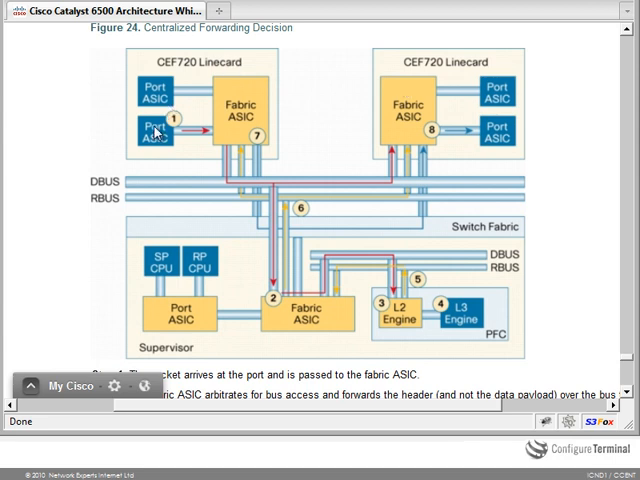
{"action": "mouse_move", "coordinate": [232, 132]}
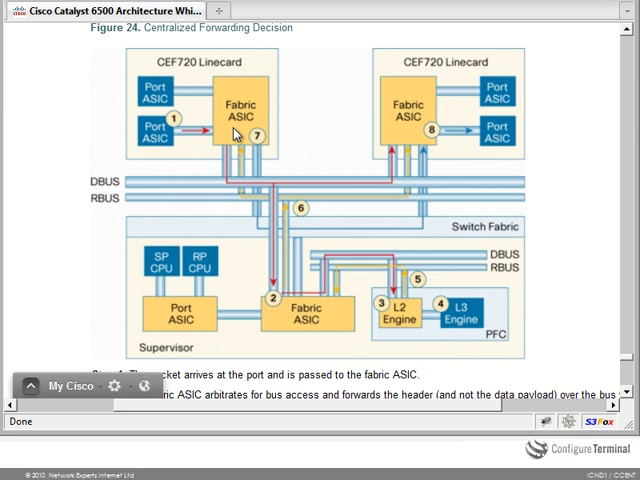
{"action": "mouse_move", "coordinate": [344, 142]}
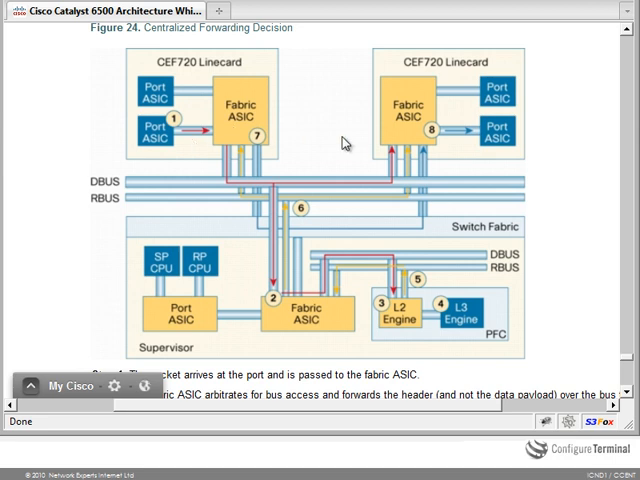
{"action": "mouse_move", "coordinate": [472, 138]}
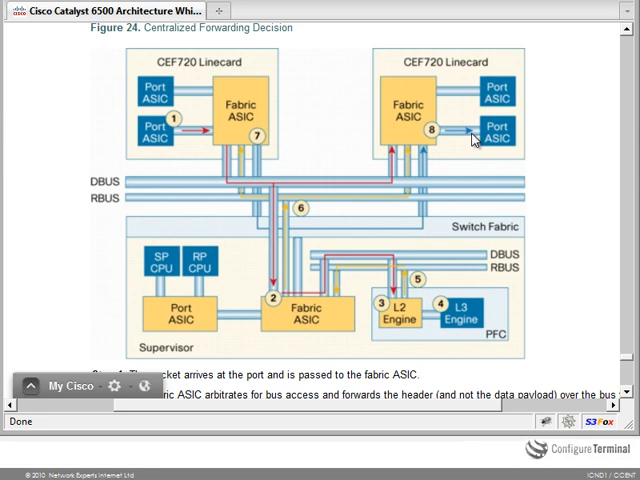
{"action": "mouse_move", "coordinate": [150, 192]}
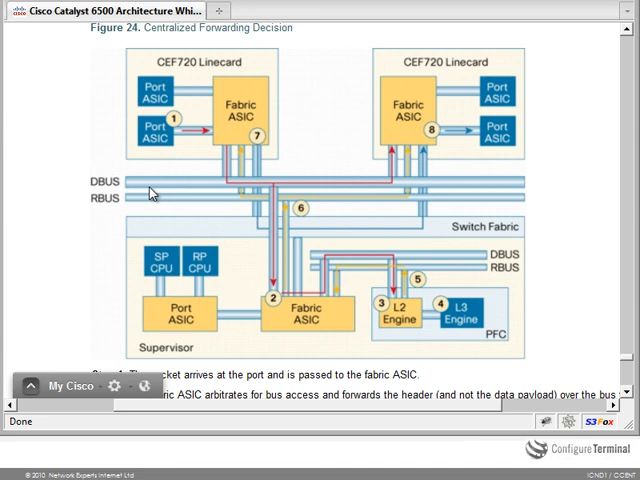
{"action": "scroll", "scroll_direction": "down", "scroll_amount": 3}
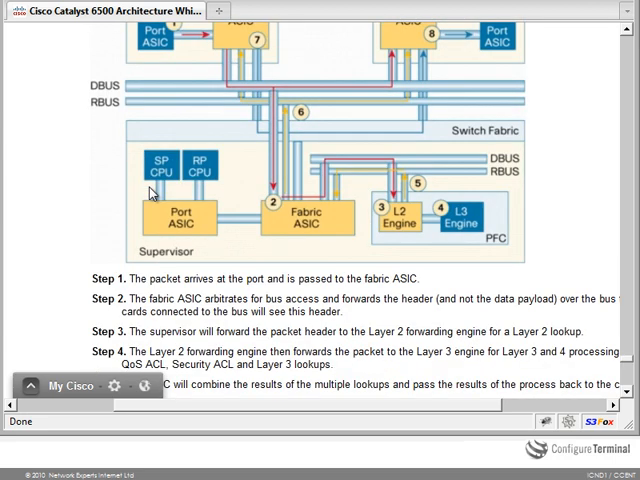
{"action": "scroll", "scroll_direction": "down", "scroll_amount": 3}
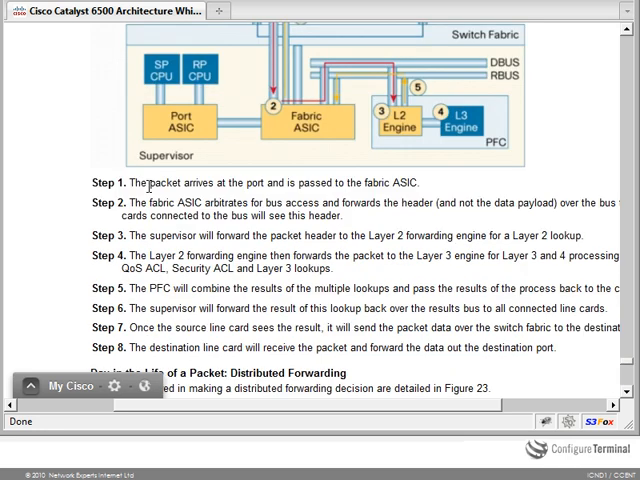
{"action": "scroll", "scroll_direction": "up", "scroll_amount": 3}
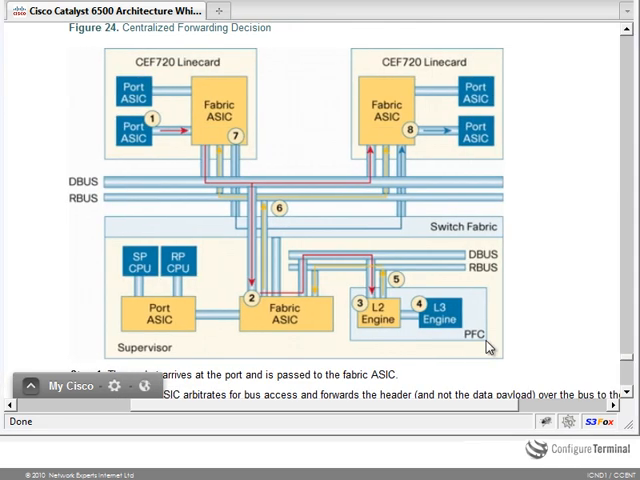